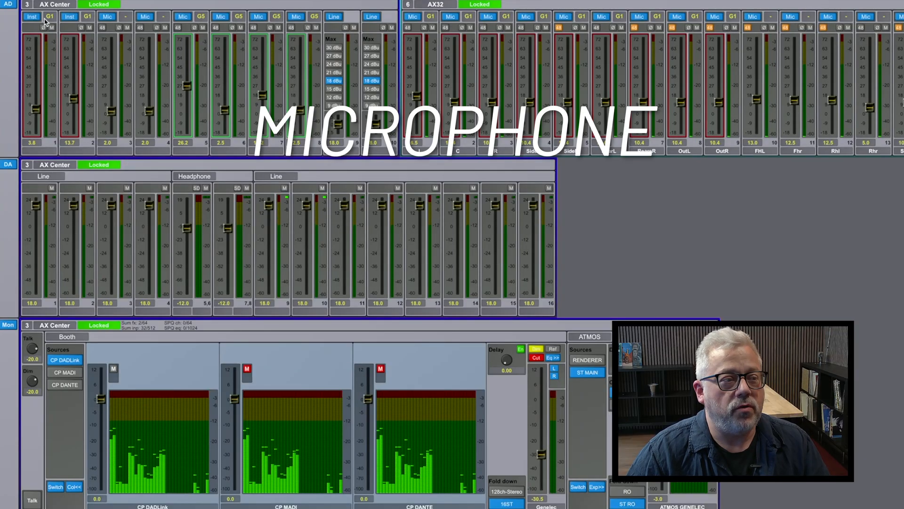
mouse_move(88, 21)
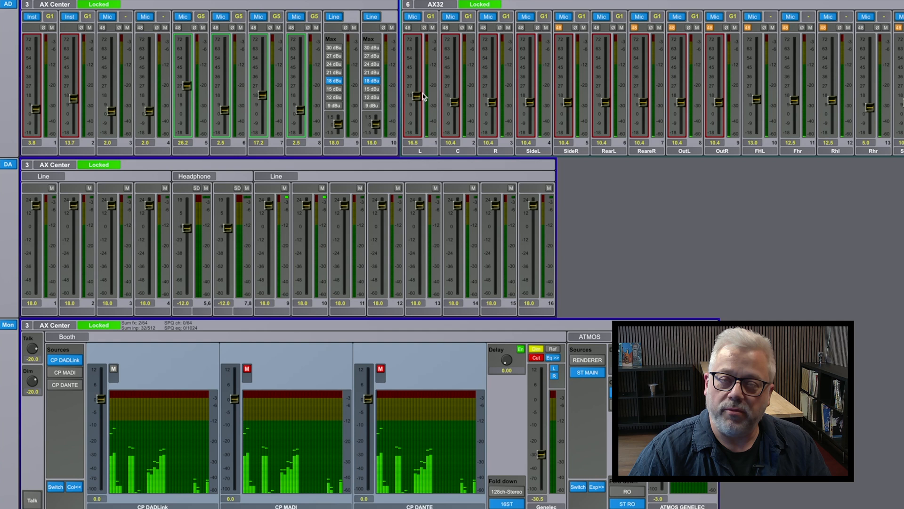
mouse_move(432, 22)
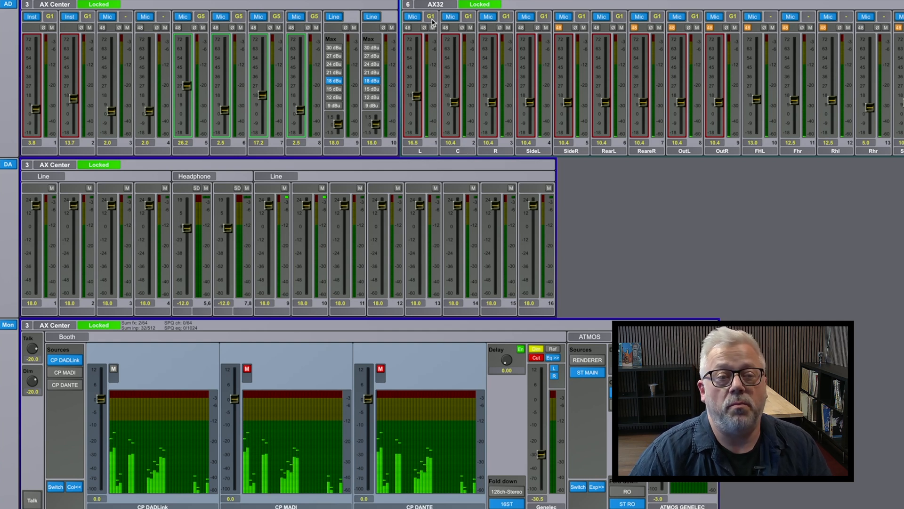
mouse_move(418, 97)
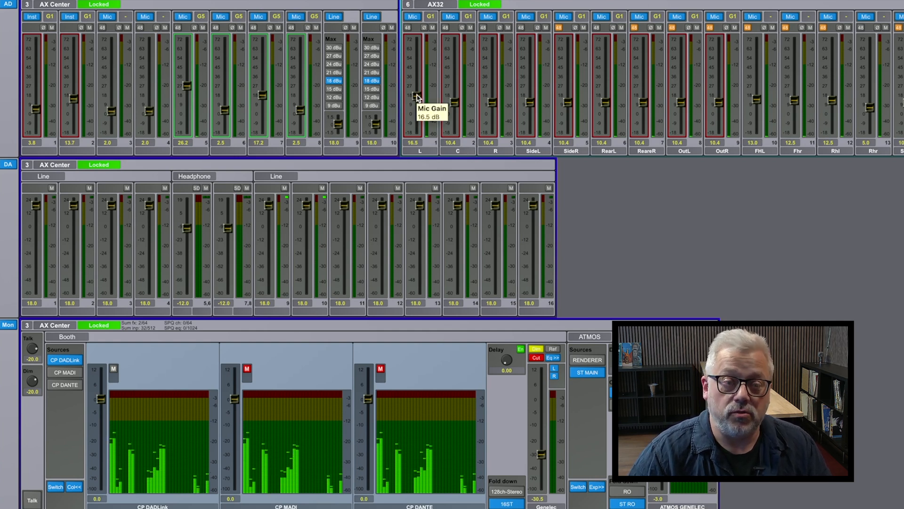
mouse_move(453, 7)
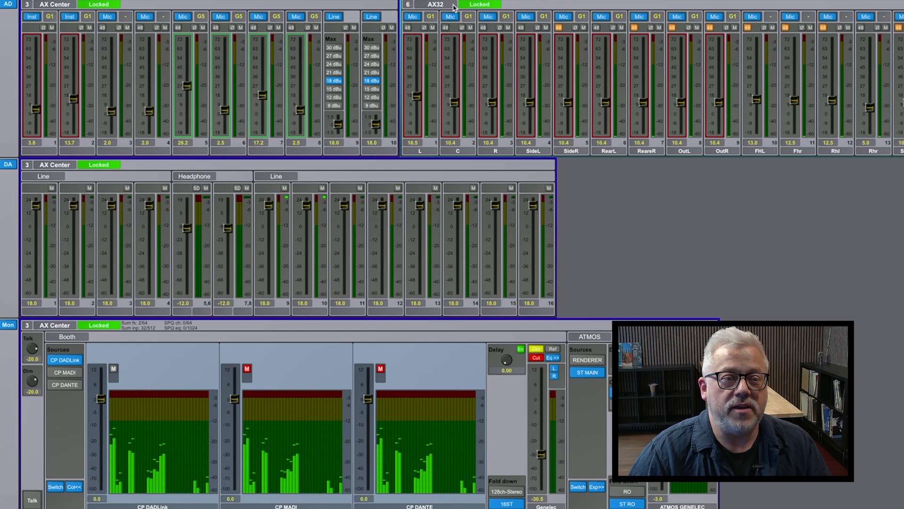
mouse_move(421, 39)
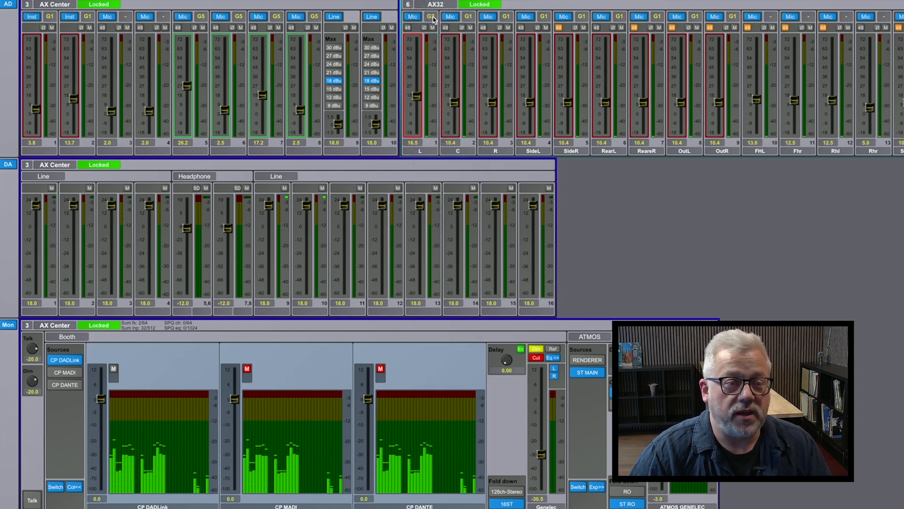
mouse_move(424, 87)
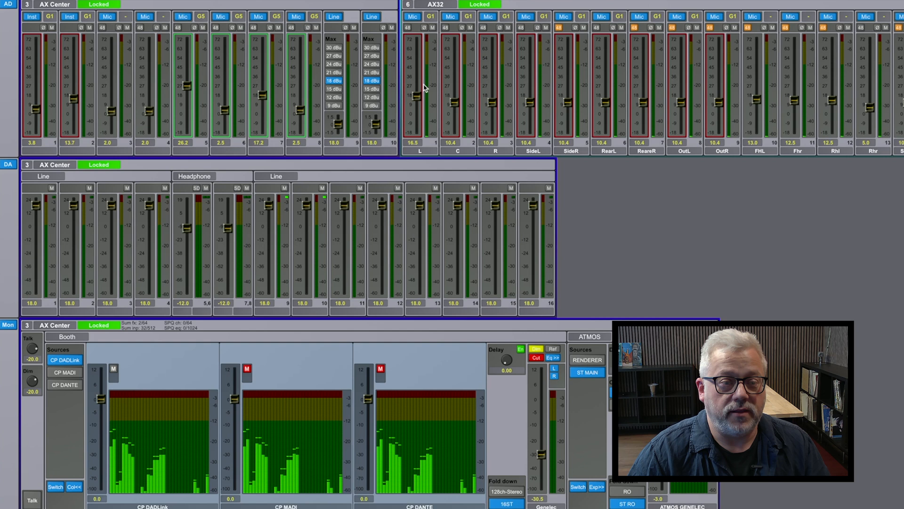
mouse_move(682, 104)
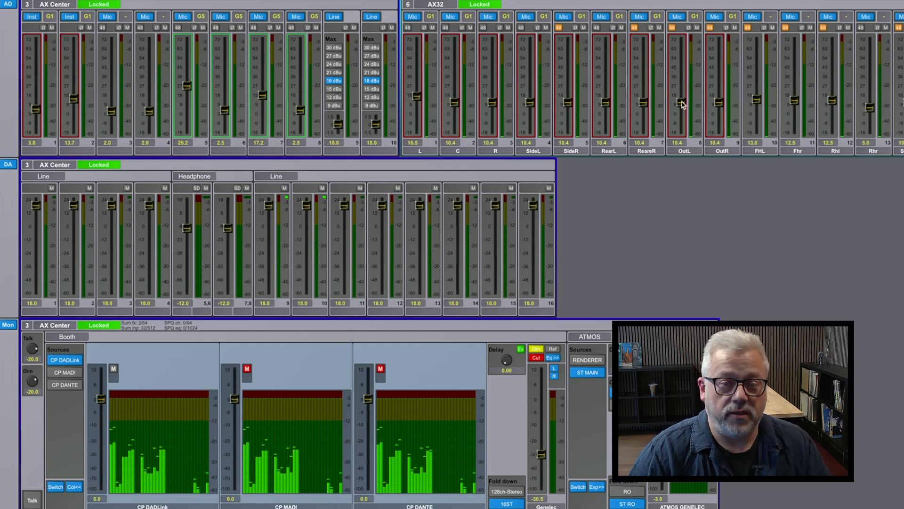
- Raise the OutL mic gain about 7 dB so the G1-grouped channels follow to around 23.5 dB
click(680, 101)
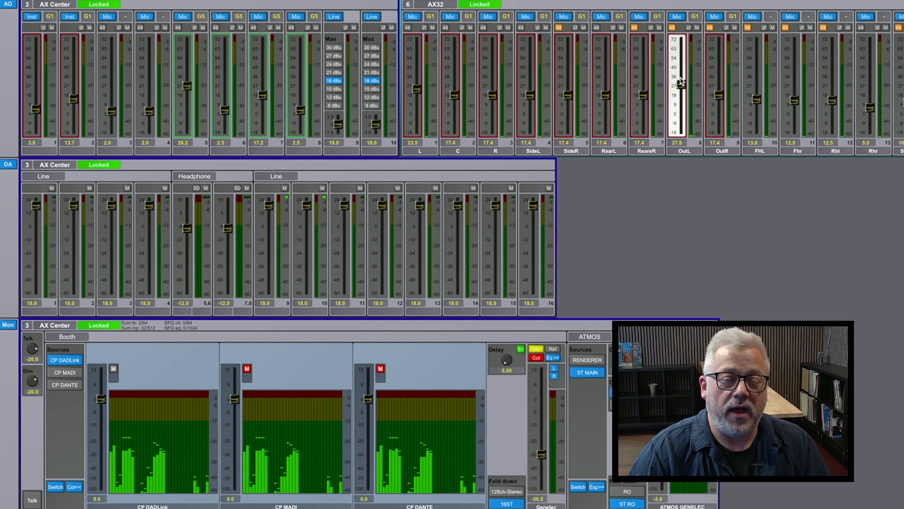
mouse_move(684, 86)
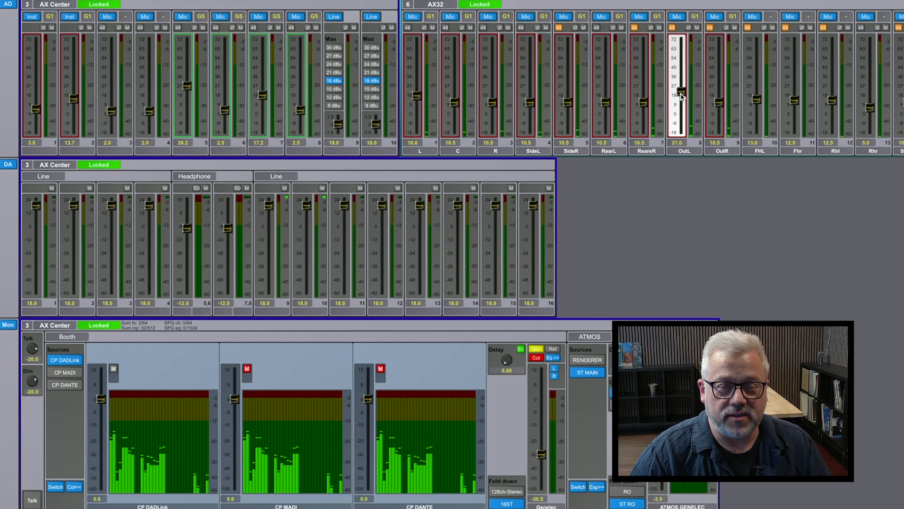
mouse_move(669, 178)
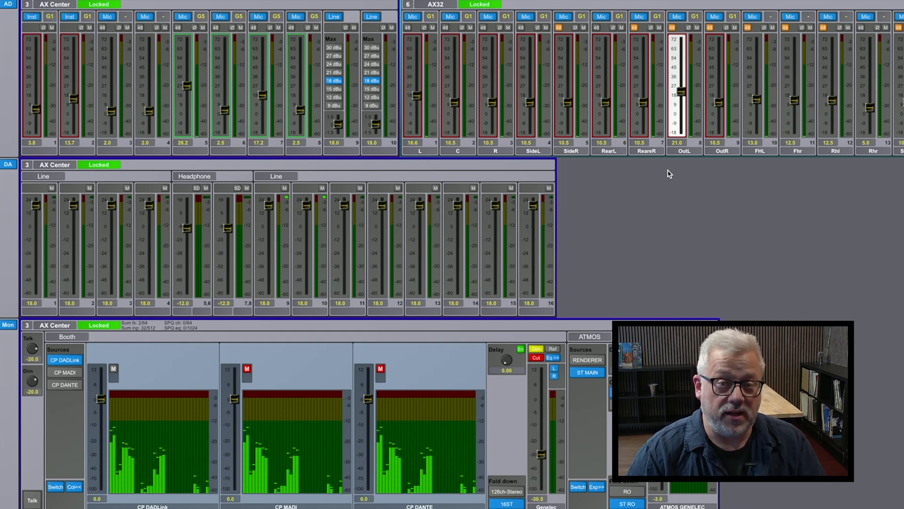
mouse_move(686, 195)
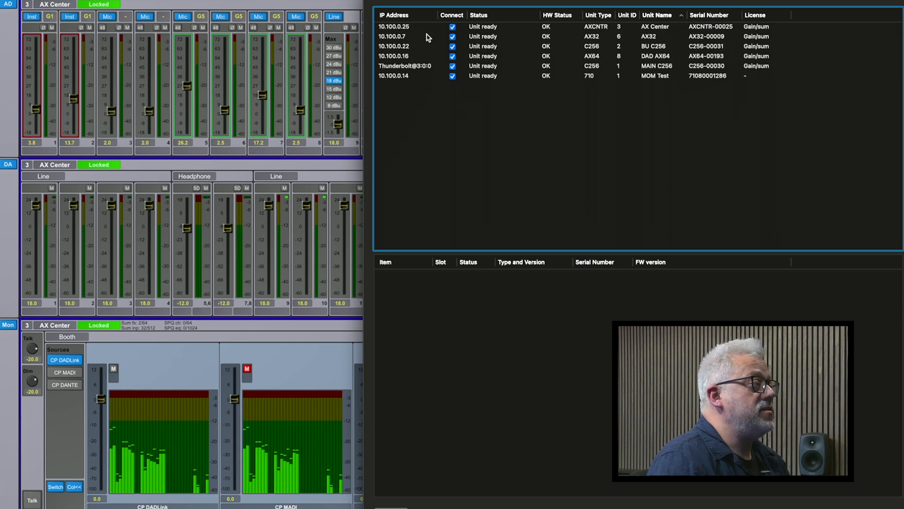
- Re-sort the six connected units by serial number, then by unit name
click(709, 15)
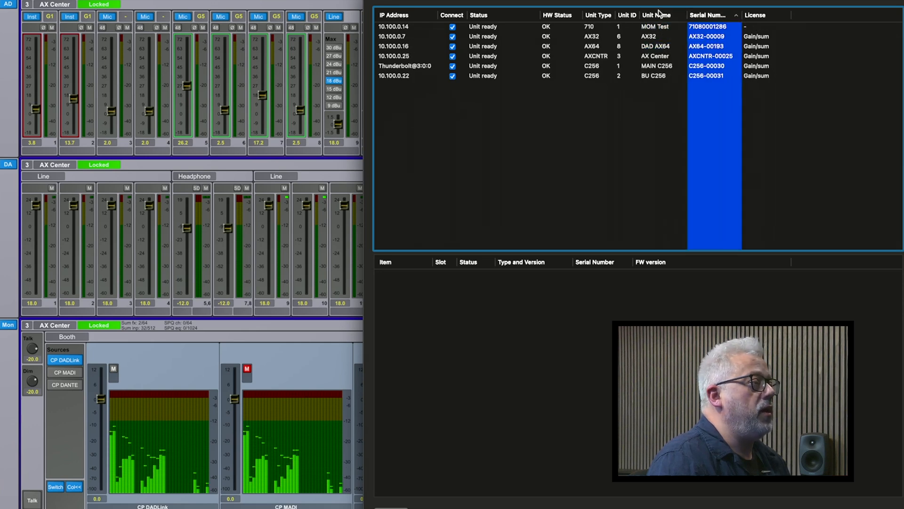
click(657, 15)
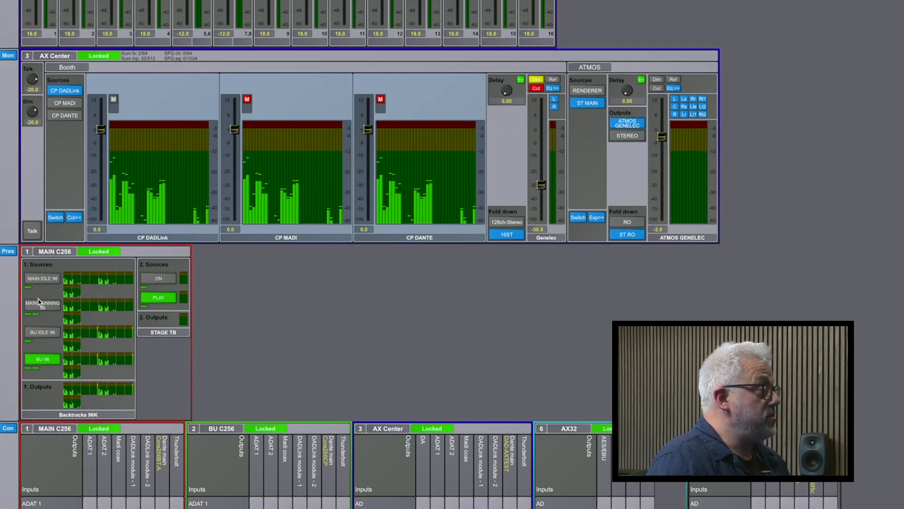
mouse_move(128, 262)
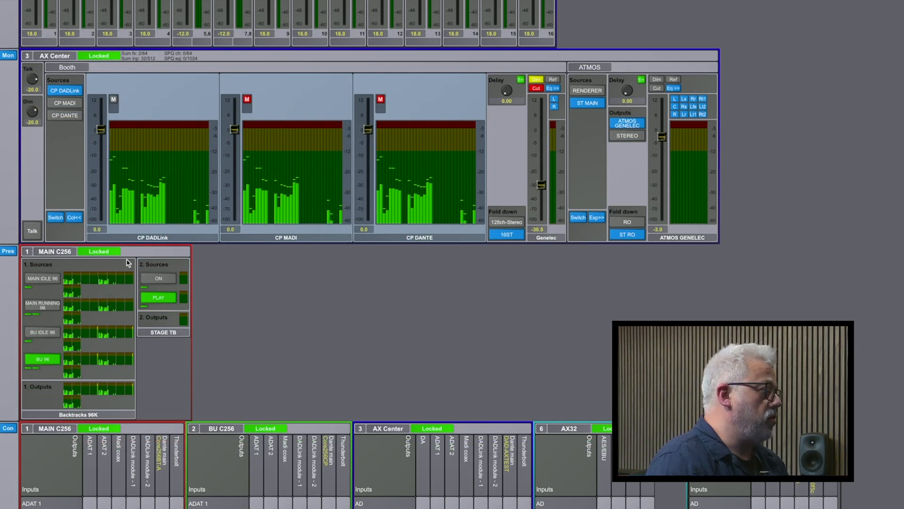
mouse_move(291, 356)
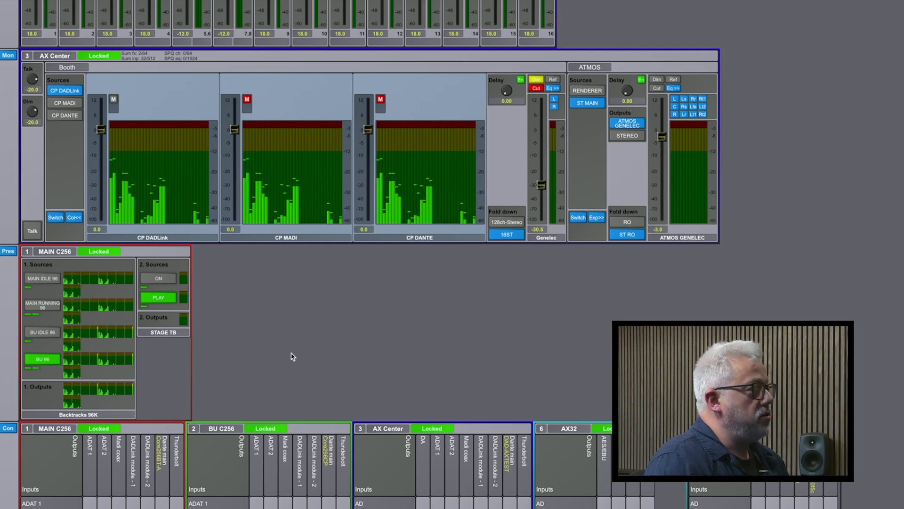
mouse_move(246, 277)
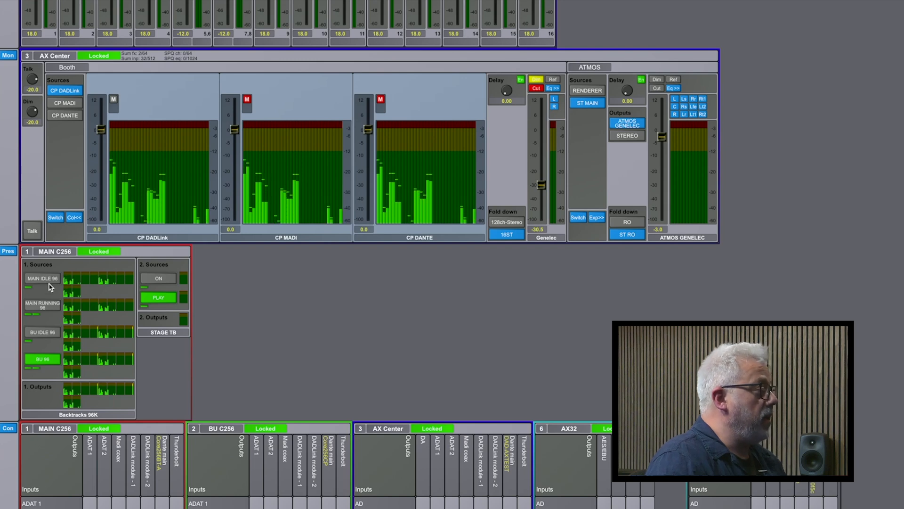
mouse_move(129, 143)
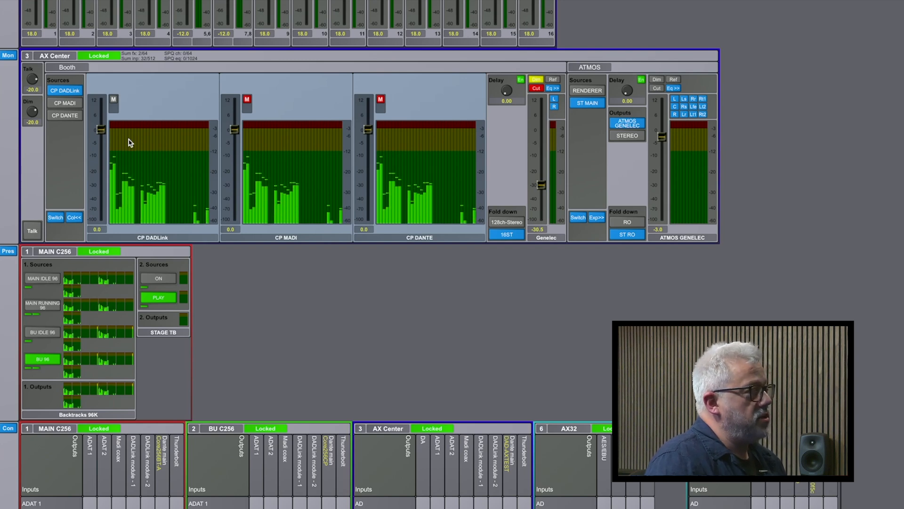
mouse_move(63, 351)
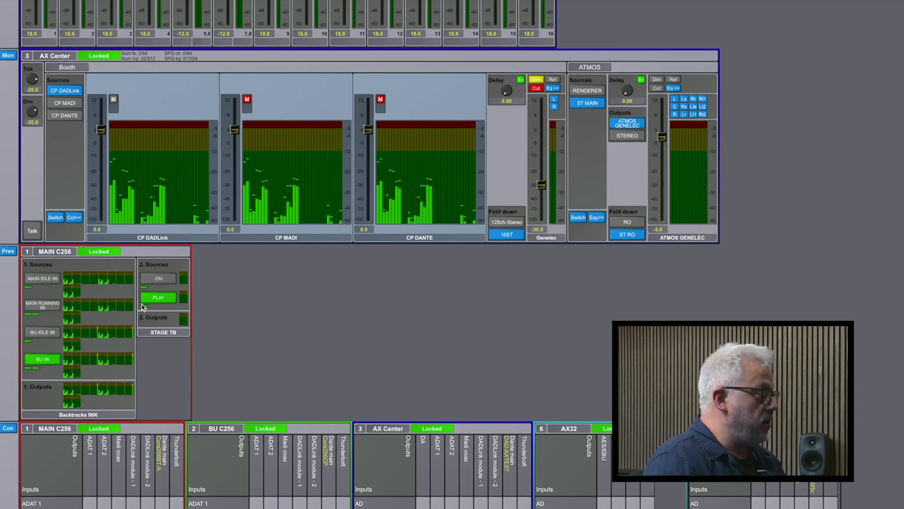
mouse_move(109, 263)
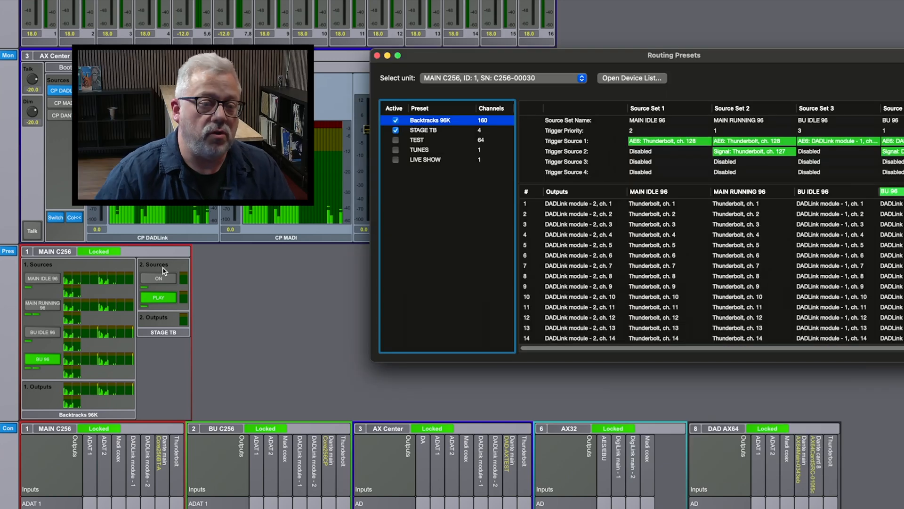
click(417, 139)
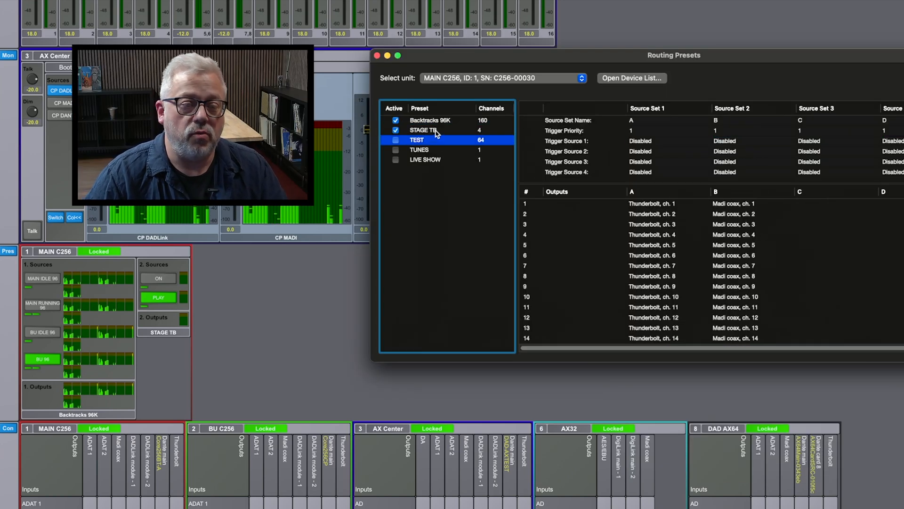
mouse_move(659, 144)
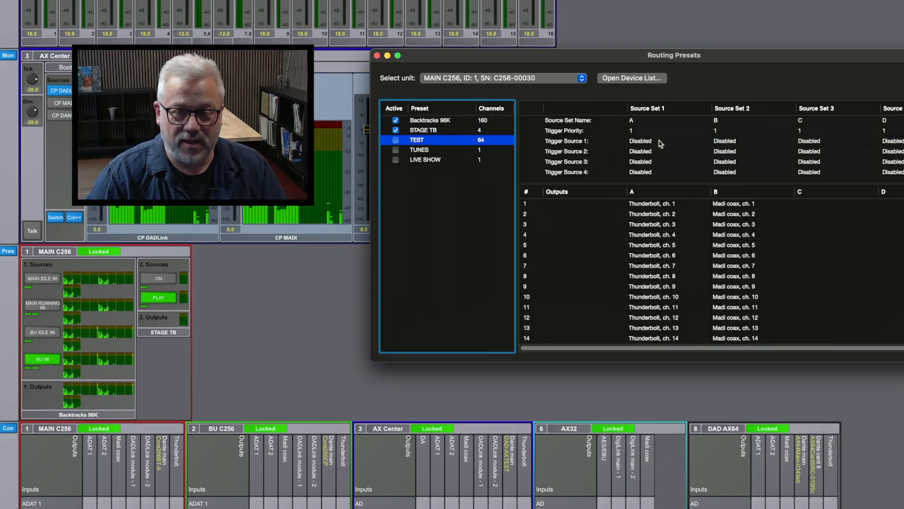
click(429, 120)
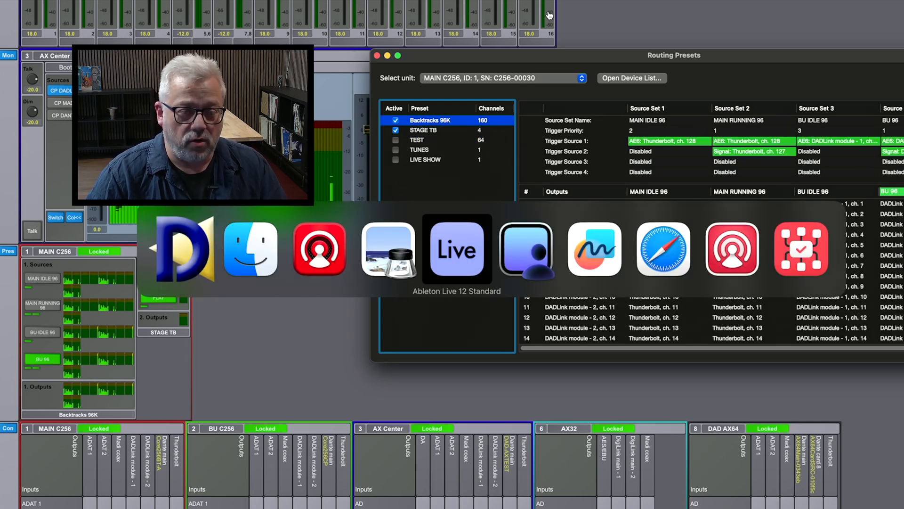
- Start the Ableton Live session and bring the Routing Presets window back in front
click(457, 249)
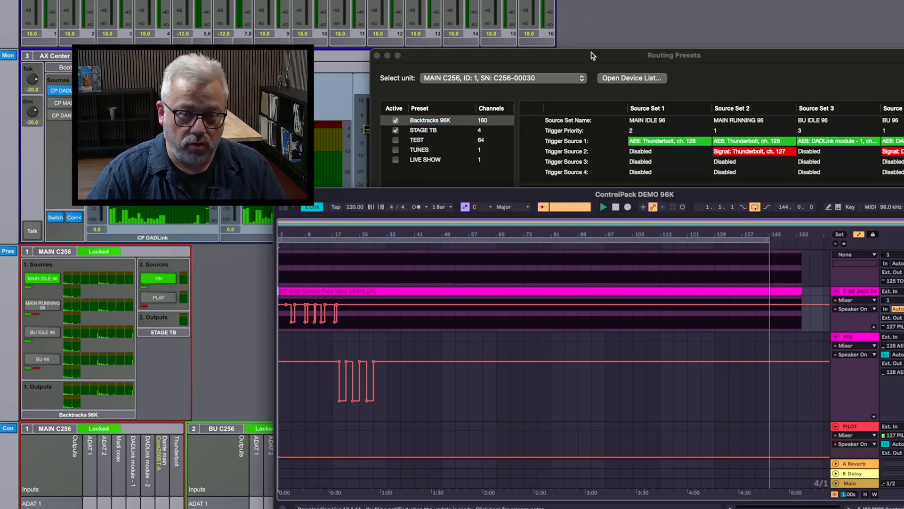
click(429, 120)
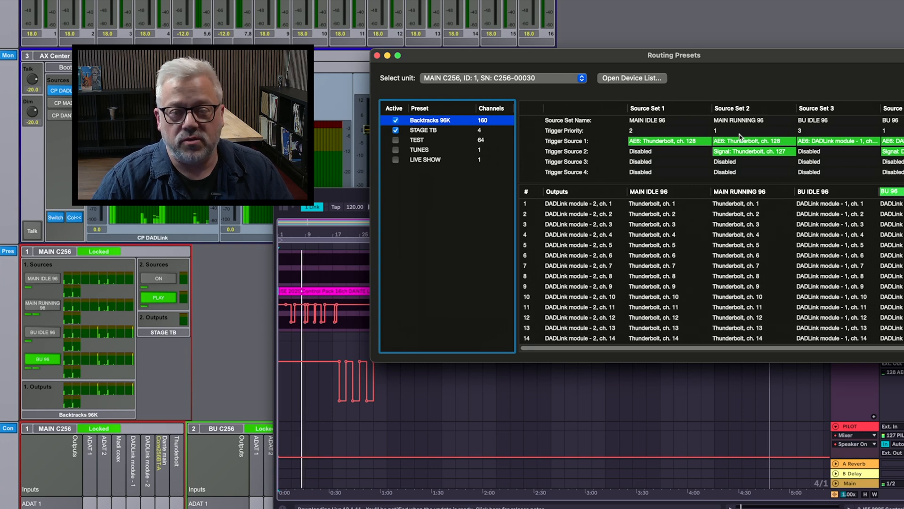
mouse_move(774, 140)
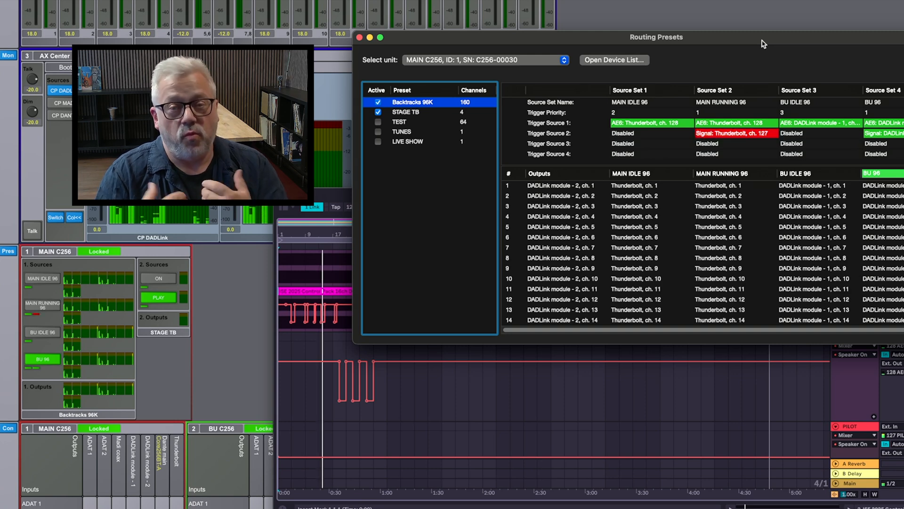
- Toggle the Backtracks 96K trigger so it switches between MAIN IDLE 96 and MAIN RUNNING 96
click(735, 173)
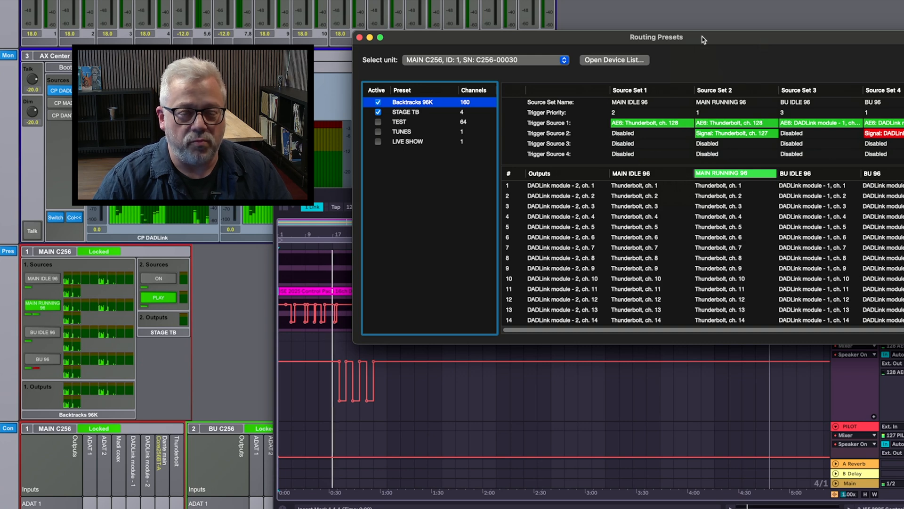
click(630, 174)
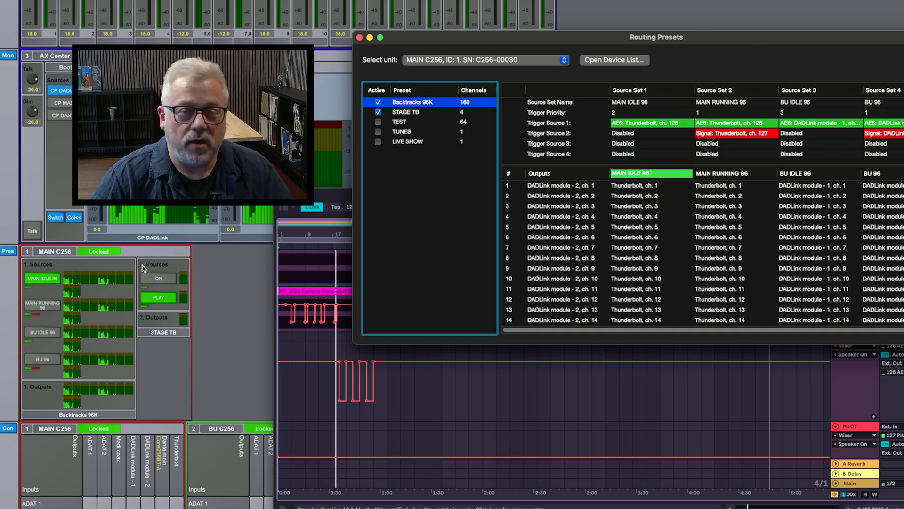
click(735, 173)
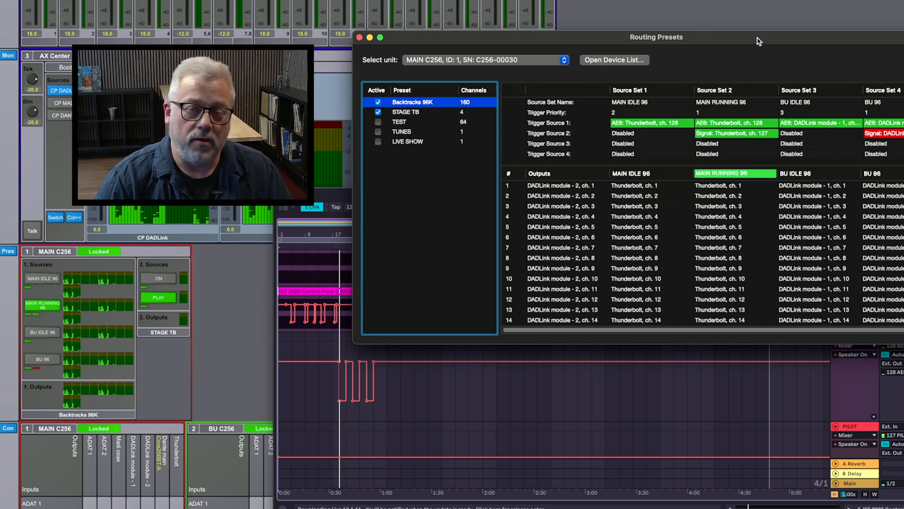